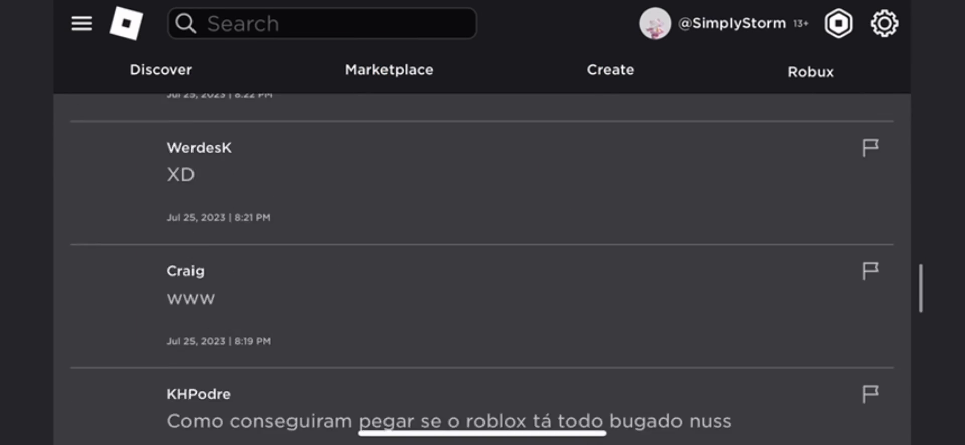
Scroll past the comments back to the Demon Evil Horns image and title.
{"action": "scroll", "scroll_direction": "down", "scroll_amount": 3}
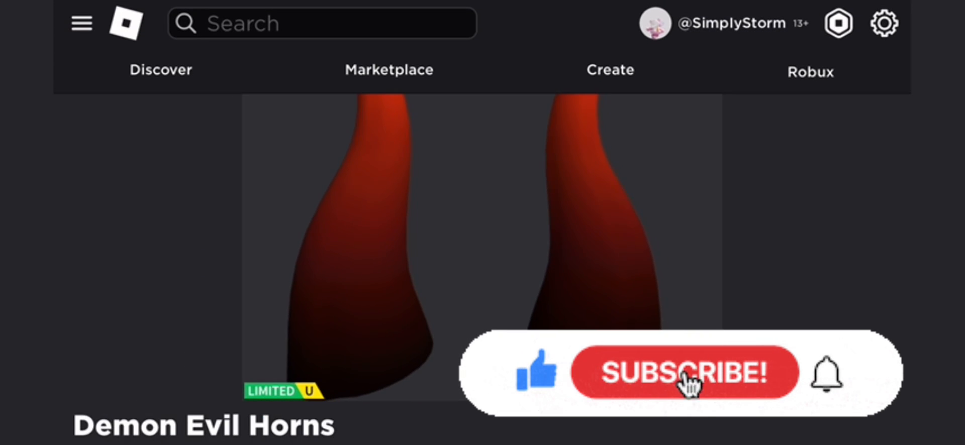
Switch the Demon Evil Horns preview to 3D, try them on, and scroll to details.
{"action": "left_click", "coordinate": [683, 374]}
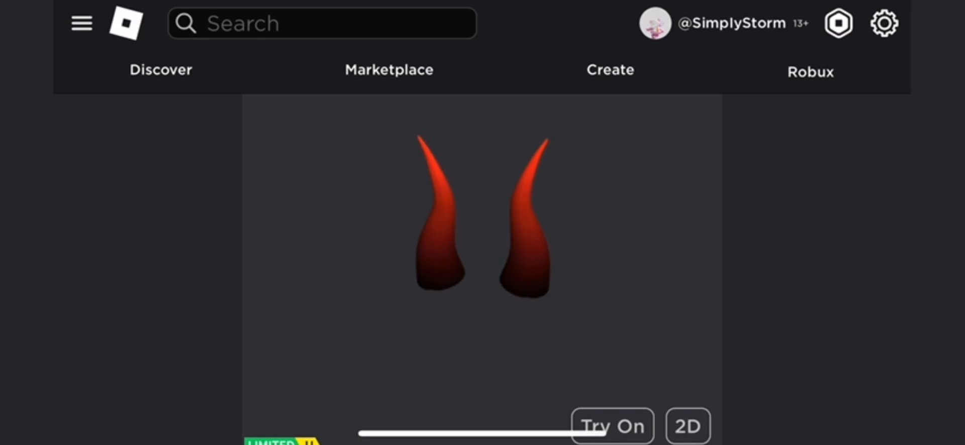
{"action": "left_click", "coordinate": [610, 427]}
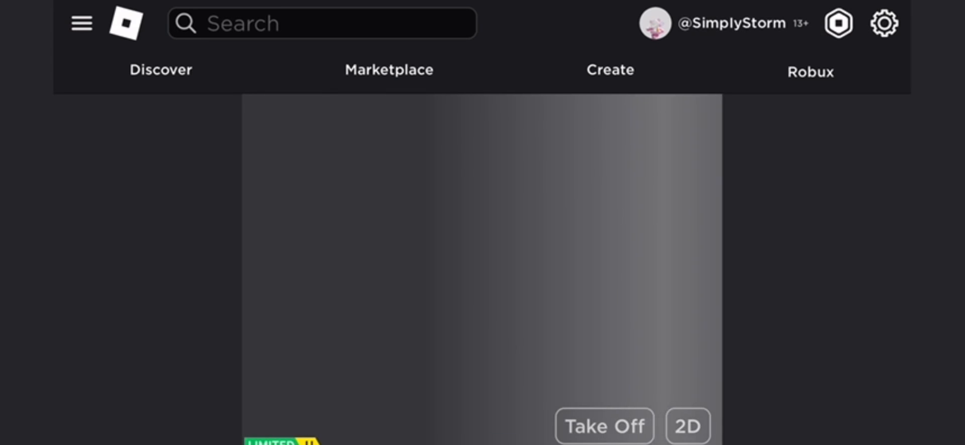
{"action": "scroll", "scroll_direction": "down", "scroll_amount": 3}
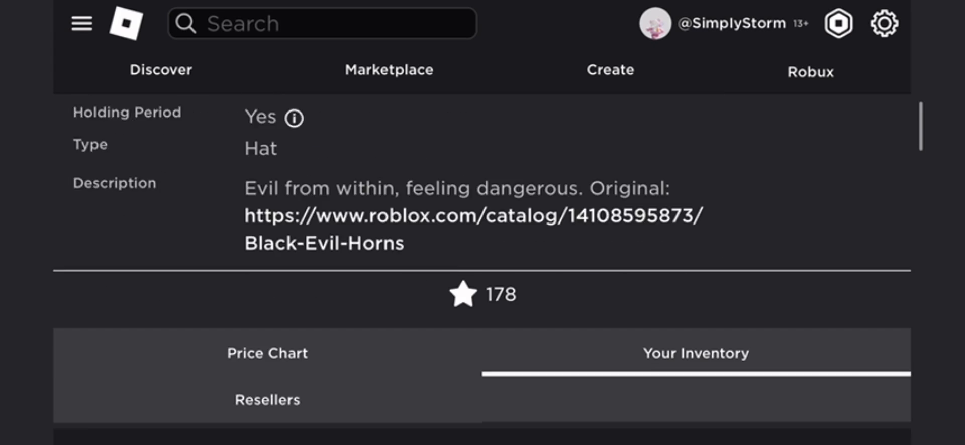
Scroll back to the avatar preview and open the hamburger sidebar menu.
{"action": "scroll", "scroll_direction": "down", "scroll_amount": 3}
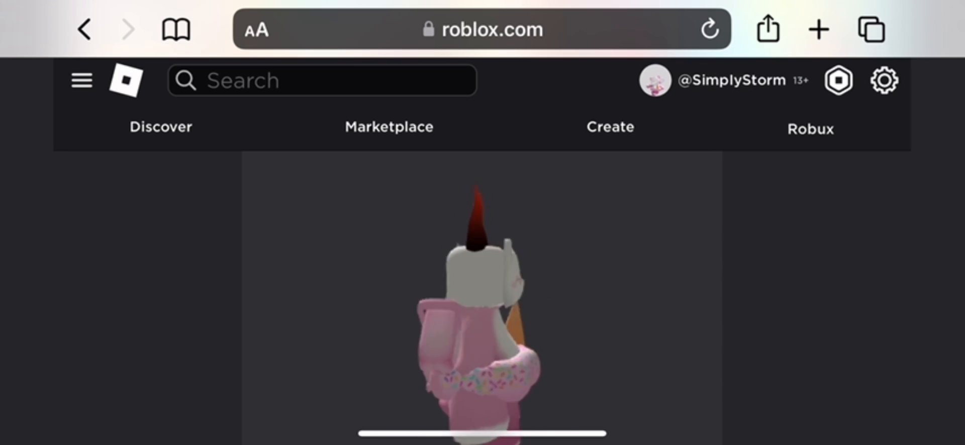
{"action": "left_click", "coordinate": [80, 80]}
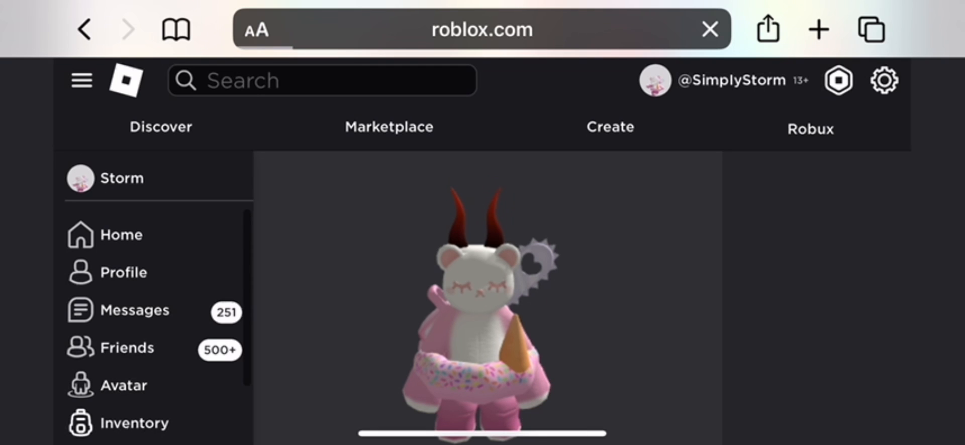
View head accessories in Inventory, then return to the Demon Evil Horns page top.
{"action": "left_click", "coordinate": [135, 423]}
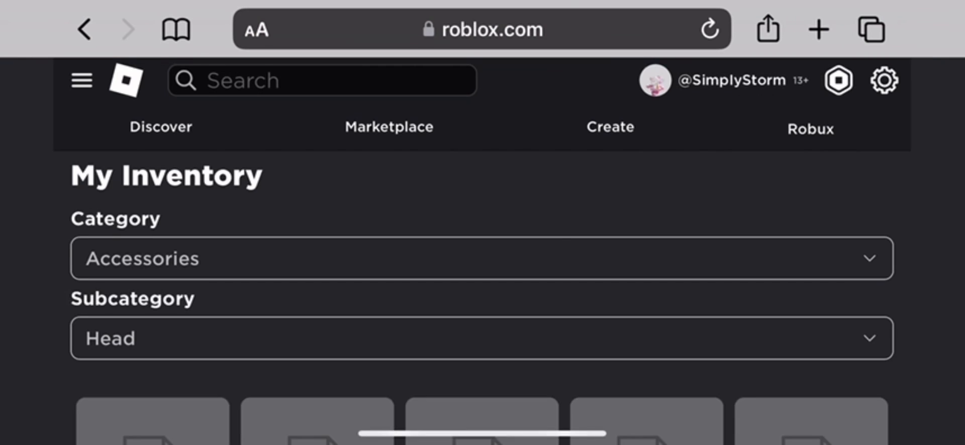
{"action": "scroll", "scroll_direction": "down", "scroll_amount": 3}
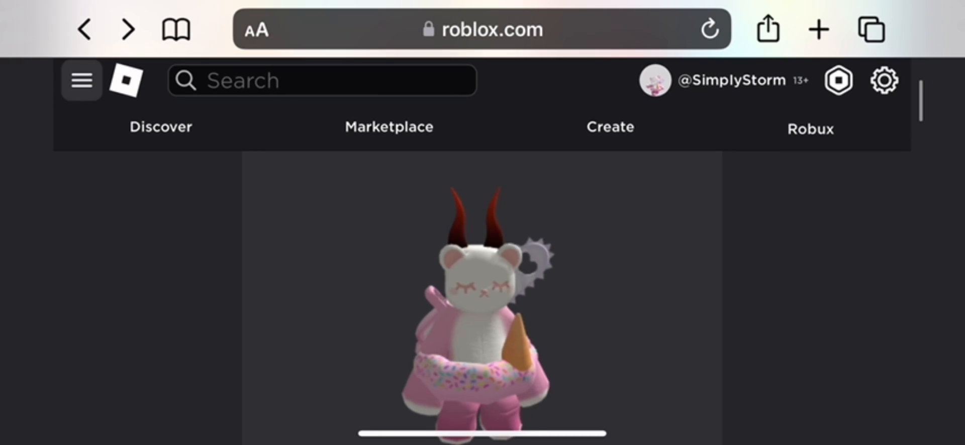
{"action": "scroll", "scroll_direction": "down", "scroll_amount": 3}
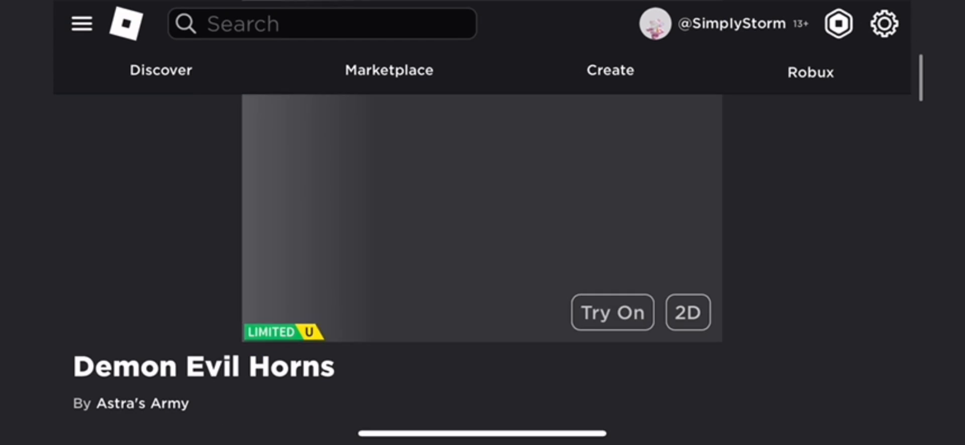